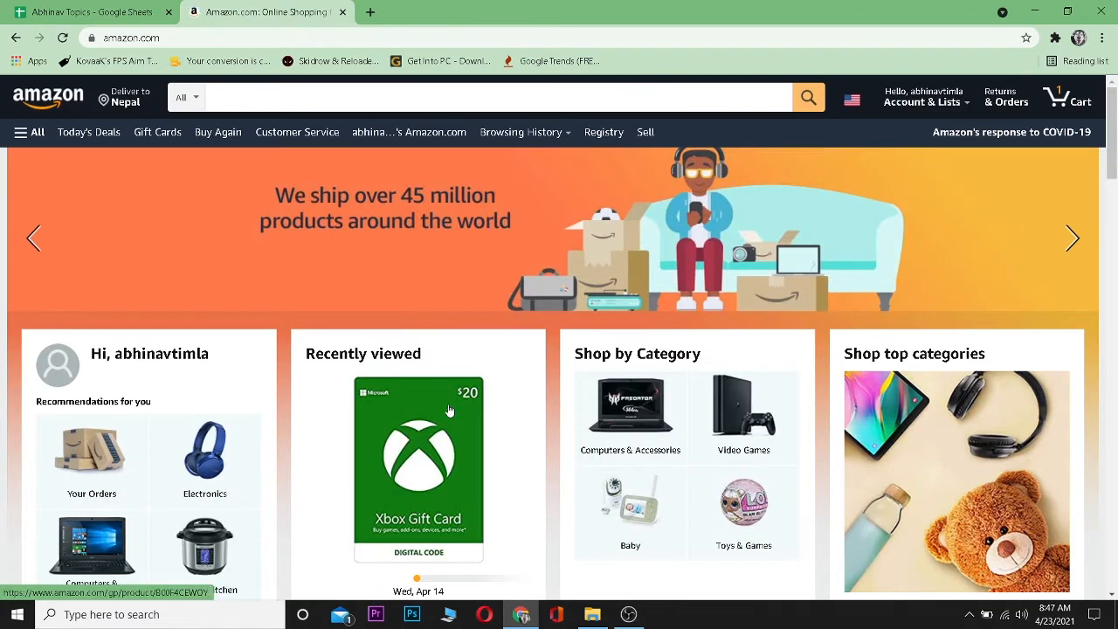
mouse_move(724, 229)
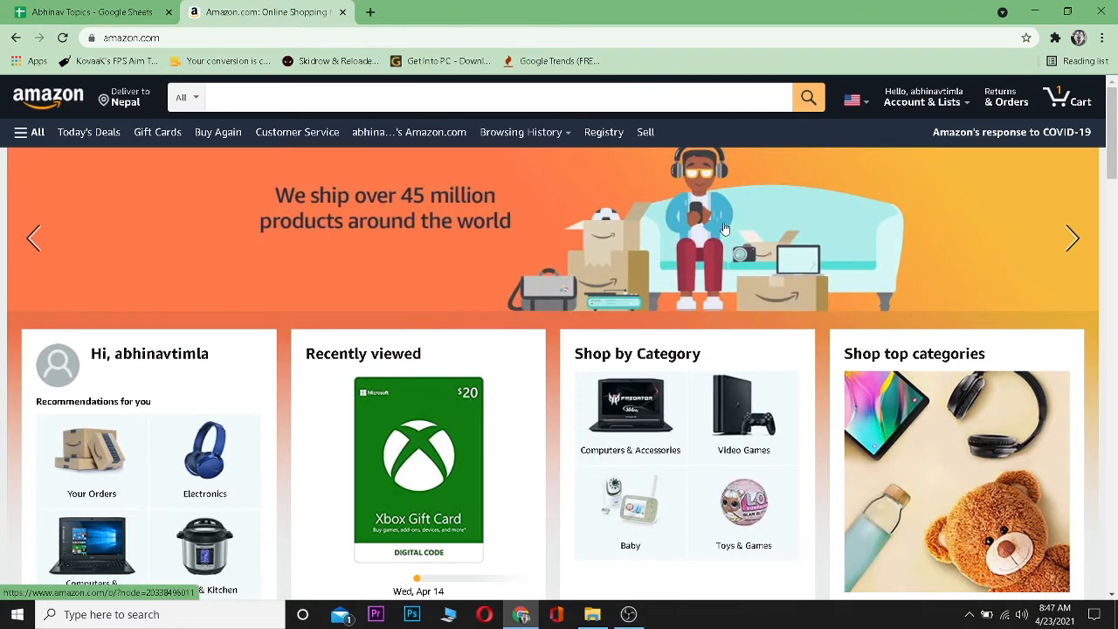
mouse_move(973, 150)
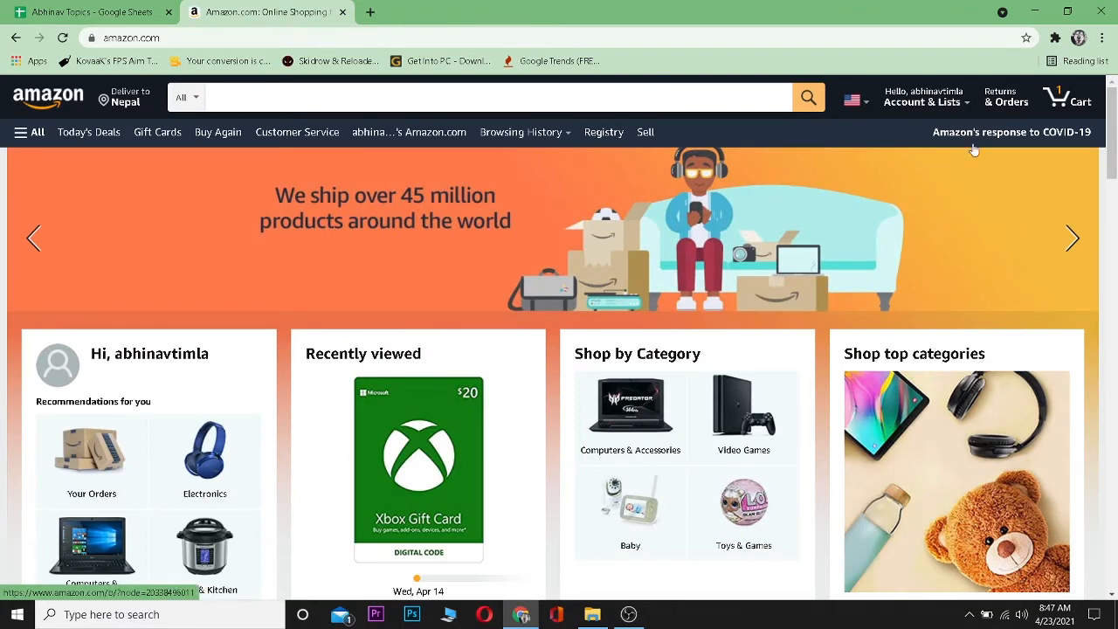
- Go from Account & Lists to Your Payments and start adding a credit or debit card
click(922, 96)
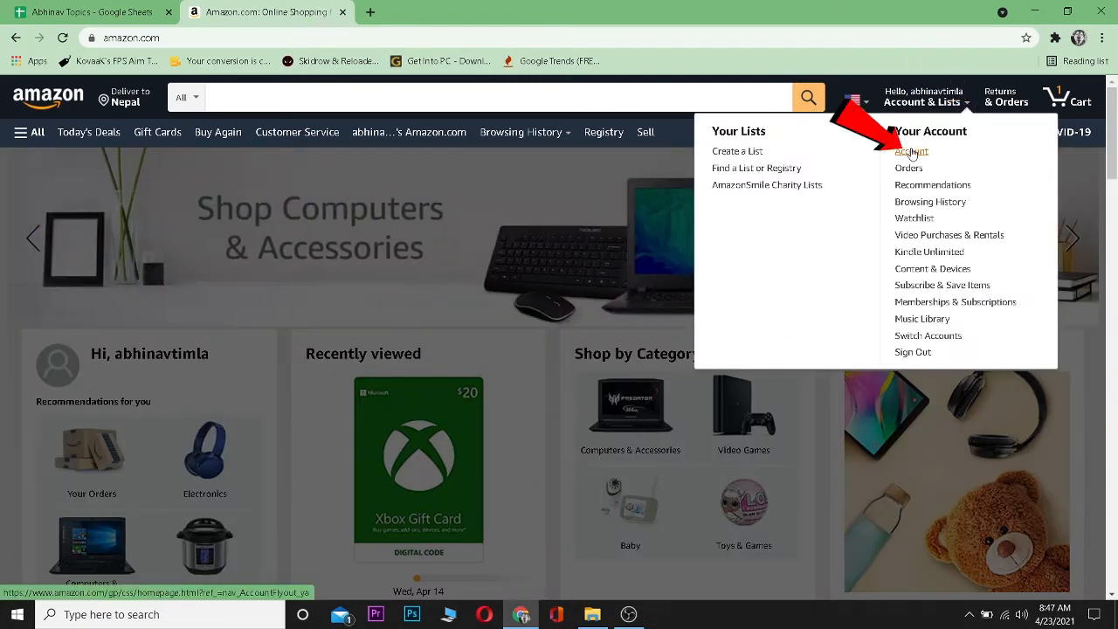
click(911, 151)
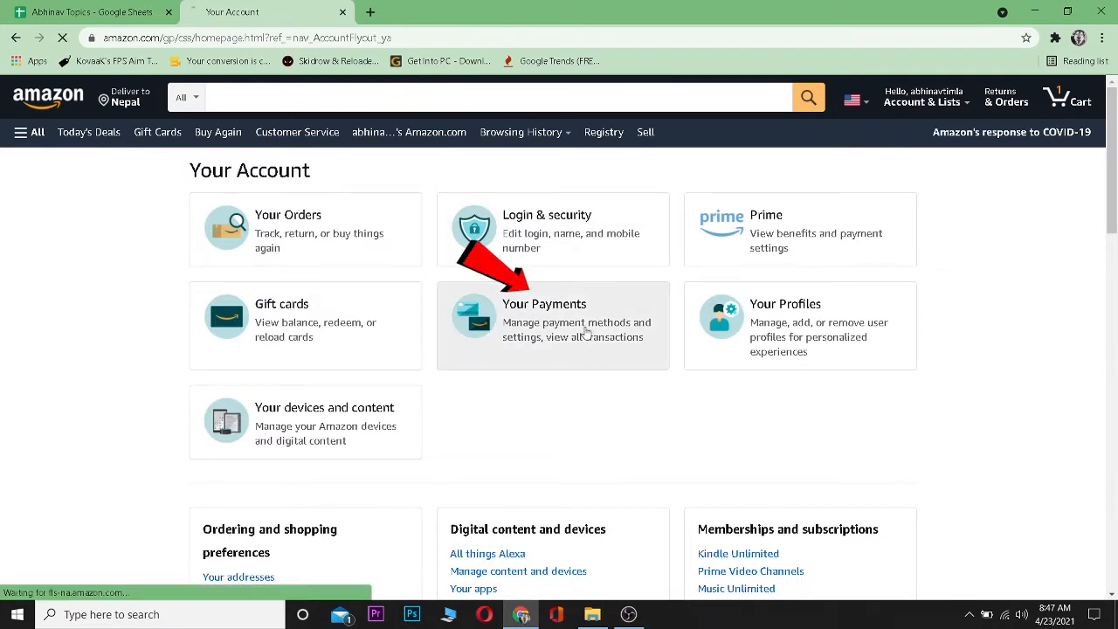
click(543, 303)
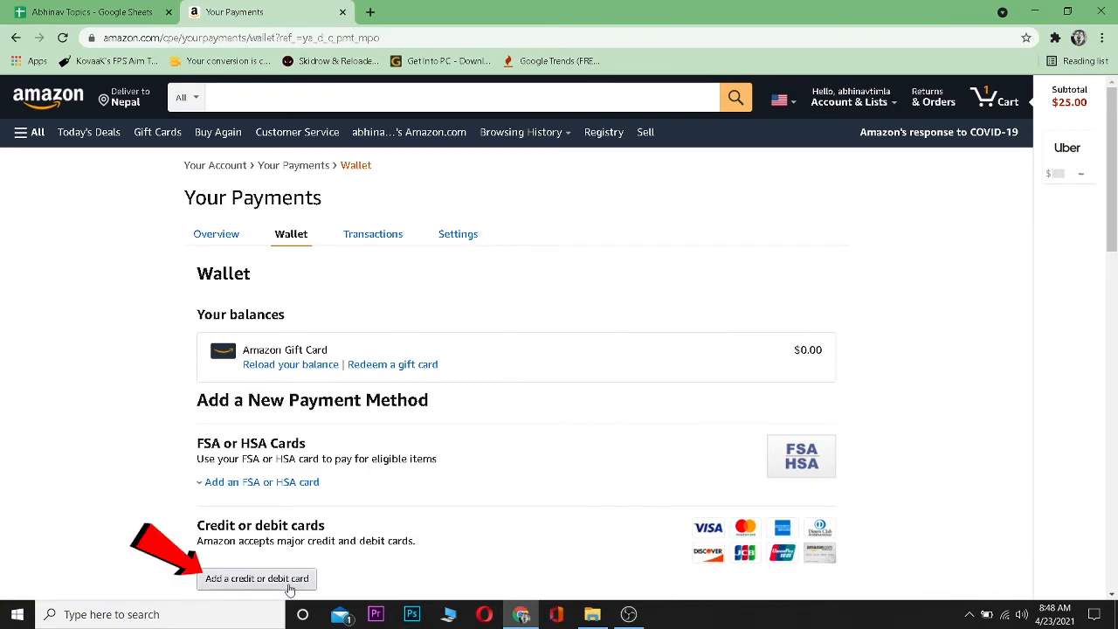
click(256, 578)
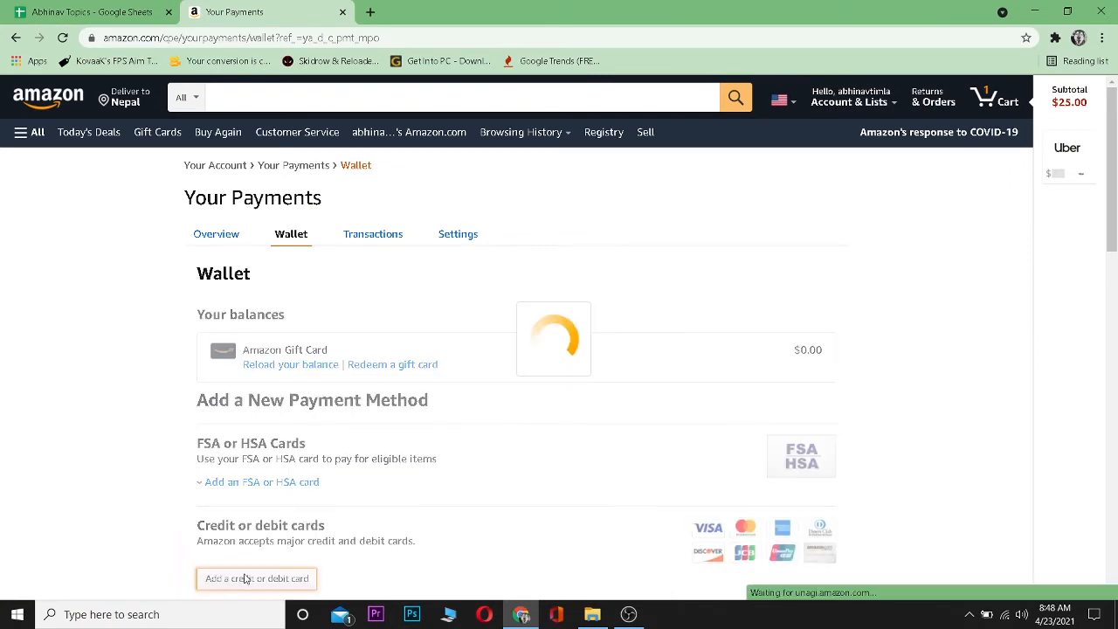
- Click into the Card number and Name on card fields, then close the form unsaved
click(256, 578)
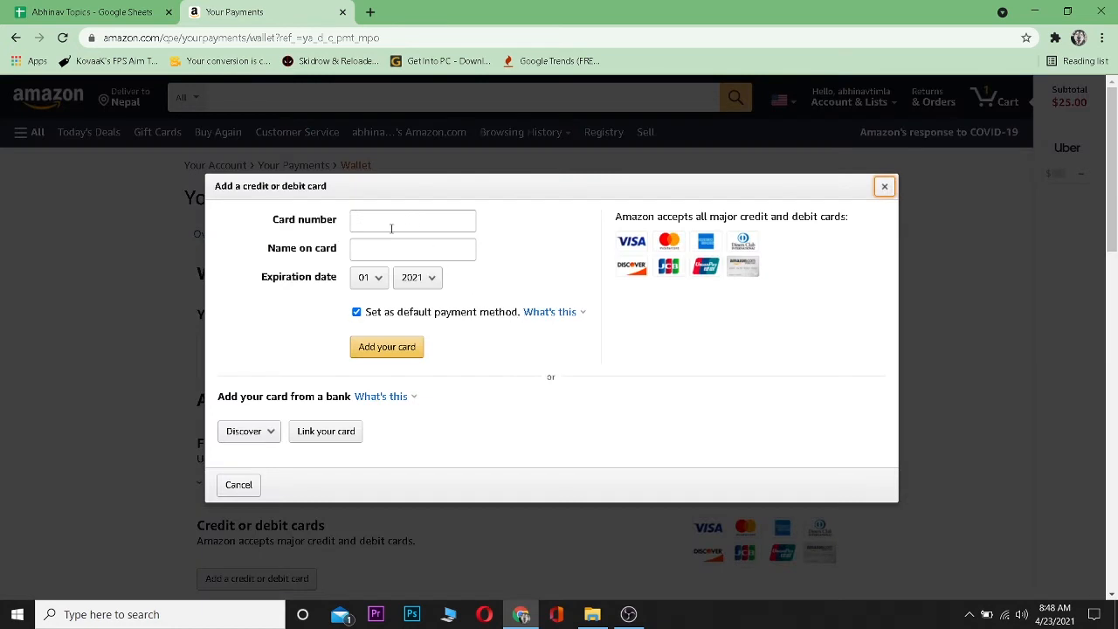
click(413, 249)
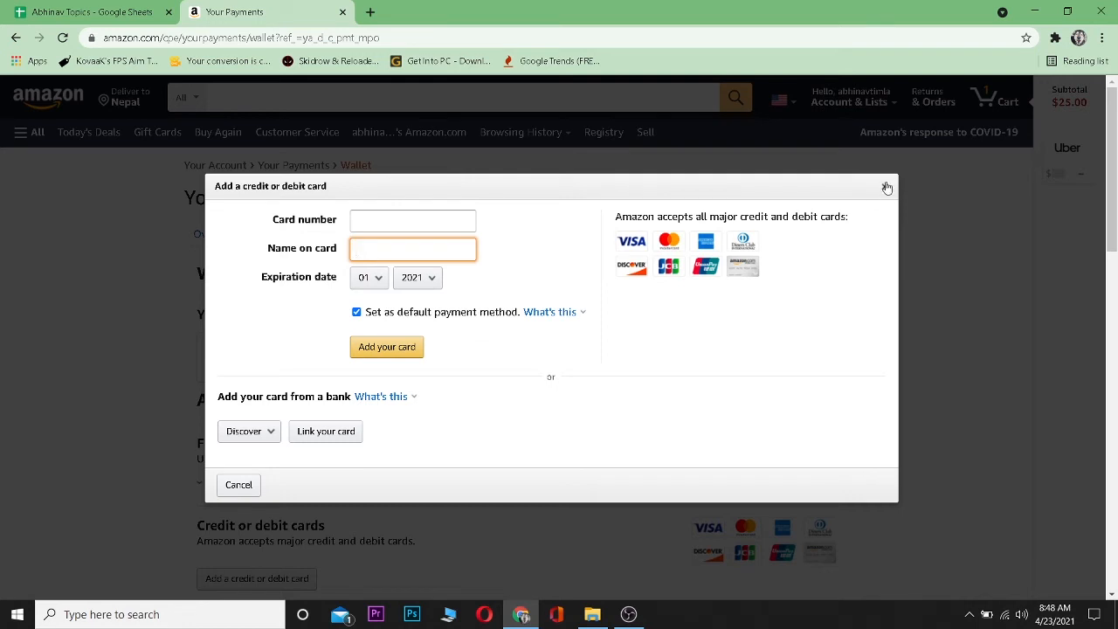
click(413, 249)
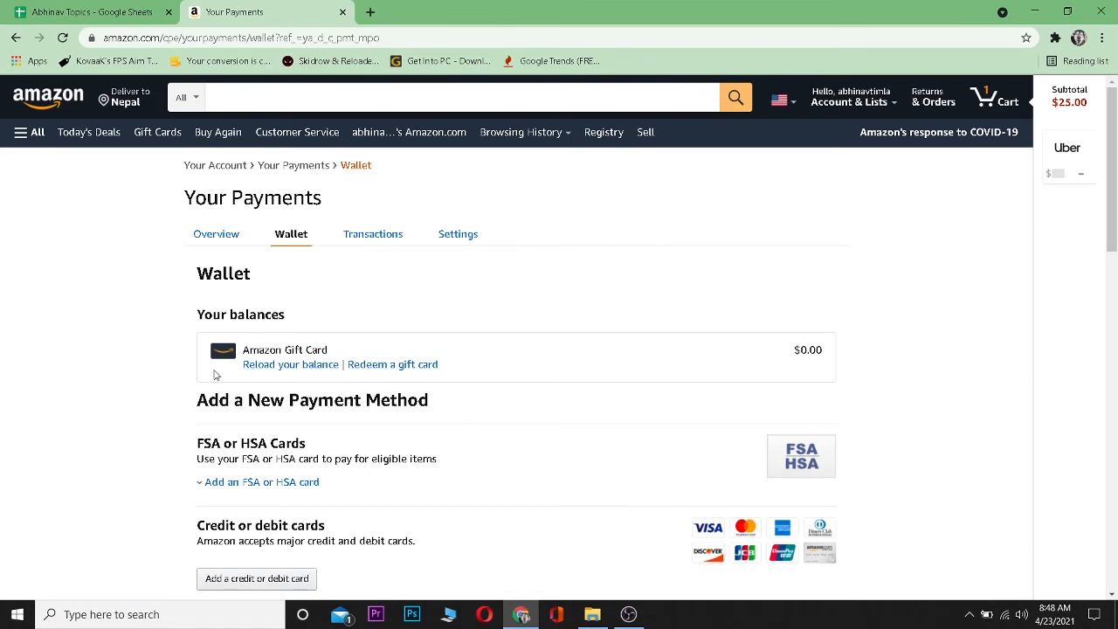
mouse_move(40, 474)
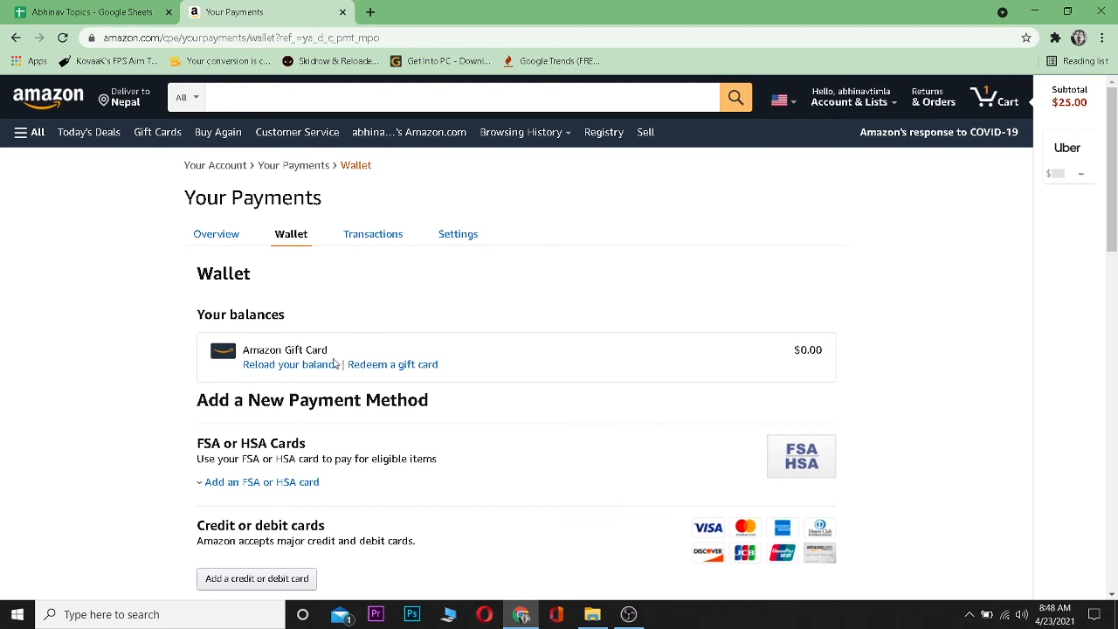
mouse_move(600, 432)
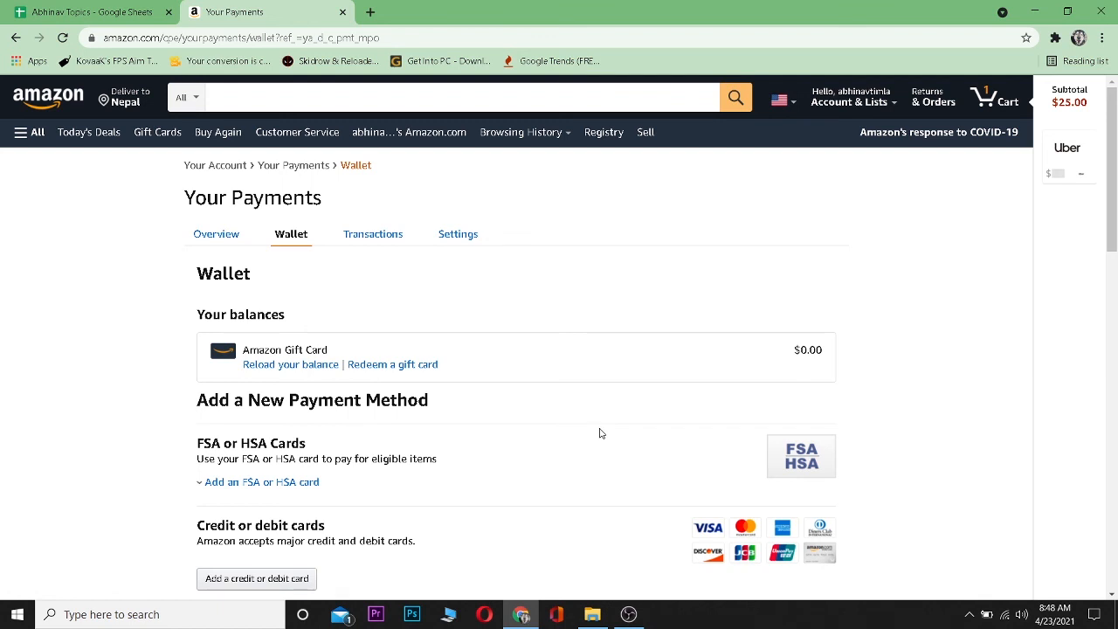
mouse_move(635, 419)
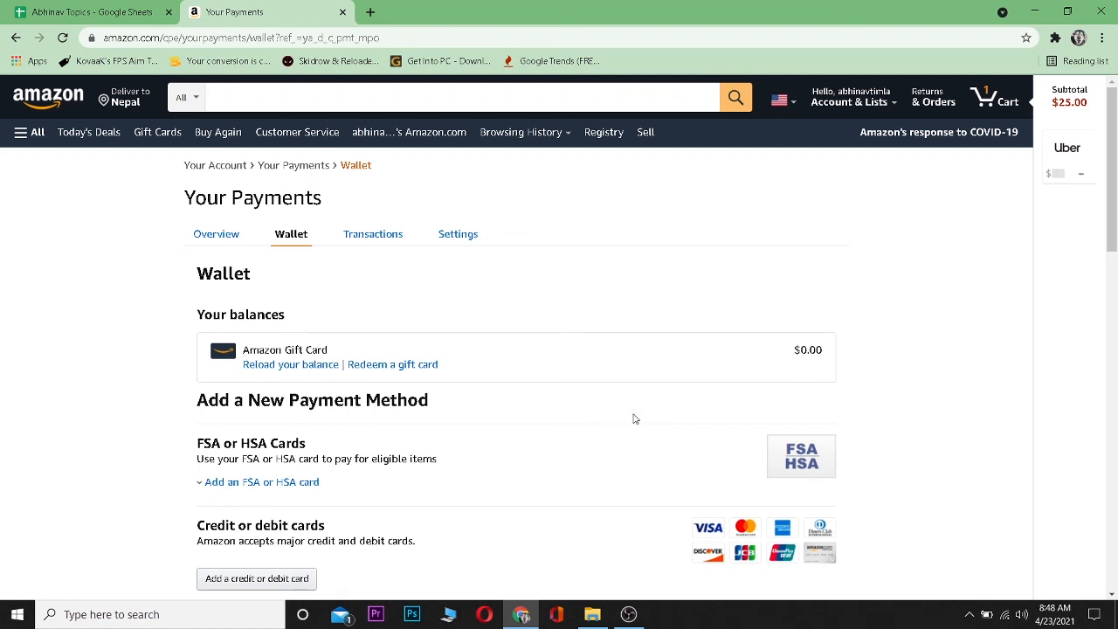